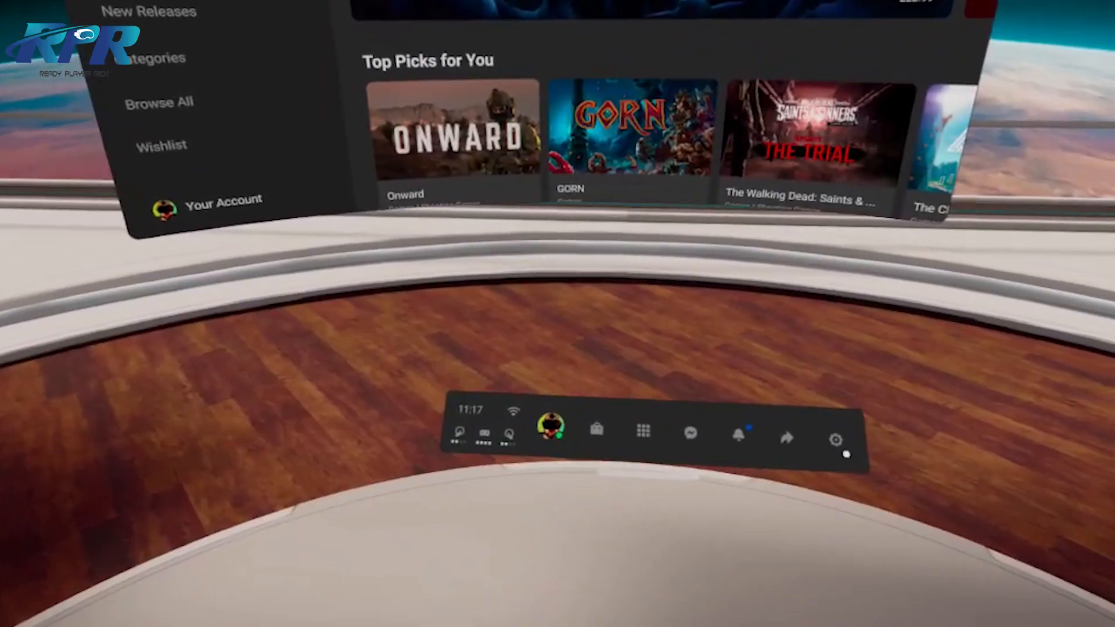
# Step: Bring up the quick settings panel from the universal menu bar's gear icon
pyautogui.click(835, 440)
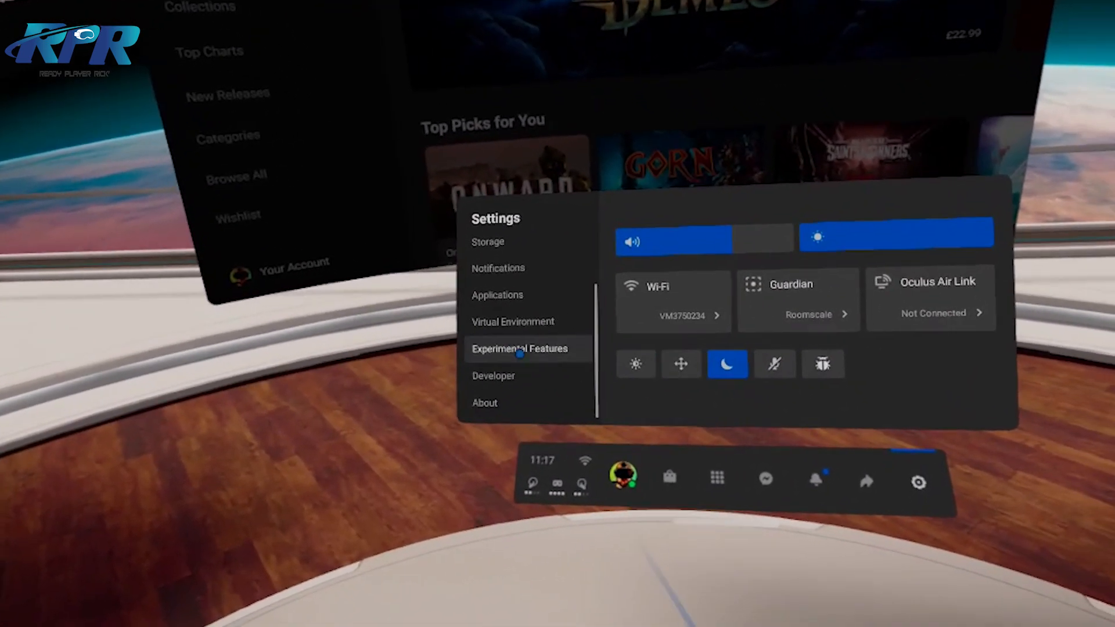
# Step: Go to Experimental Features and switch the 120 Hz Refresh Rate toggle on
pyautogui.click(516, 349)
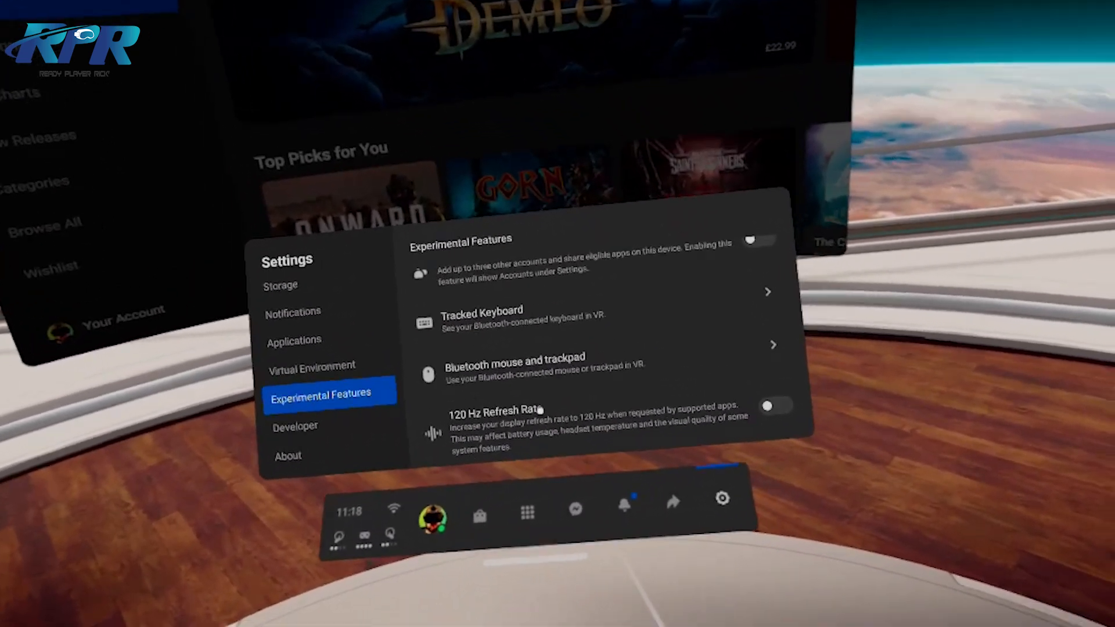
pyautogui.click(776, 405)
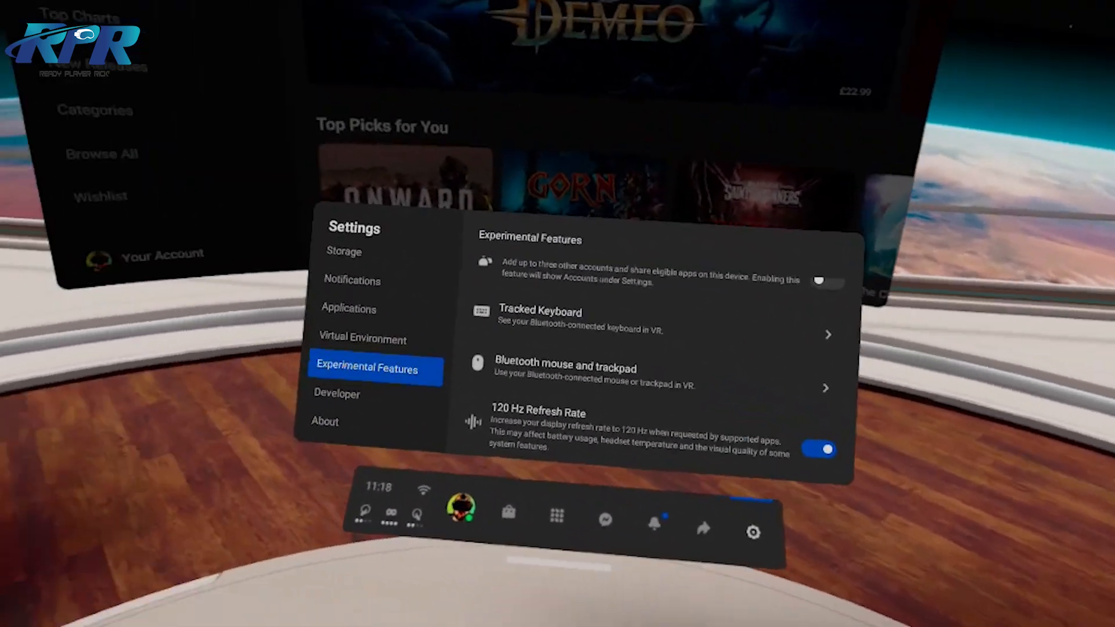